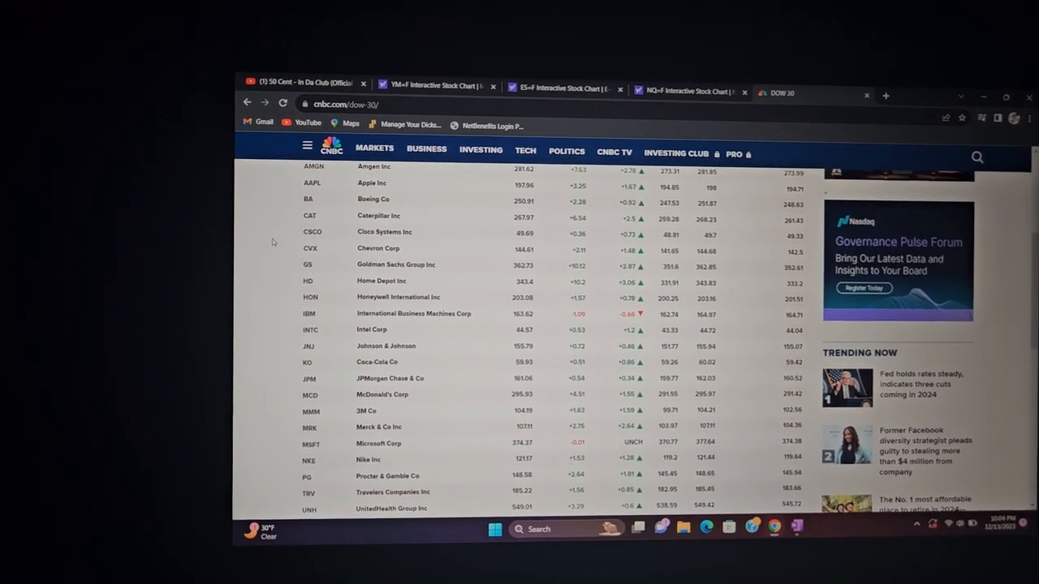
Step: Bring the Mini Dow futures (YM=F) chart to the front and set its range to one month
scroll("down", 3)
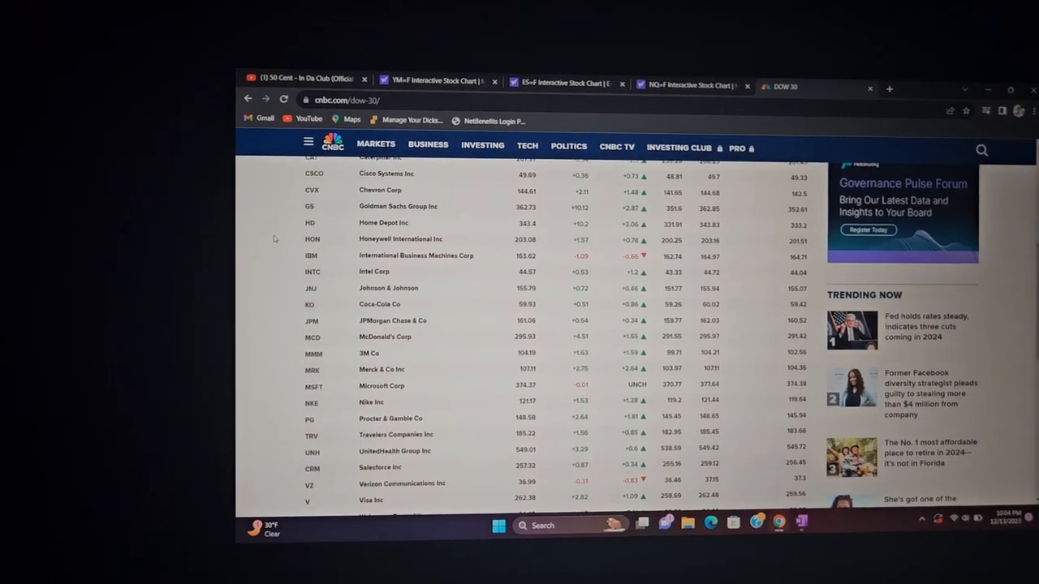
scroll("down", 3)
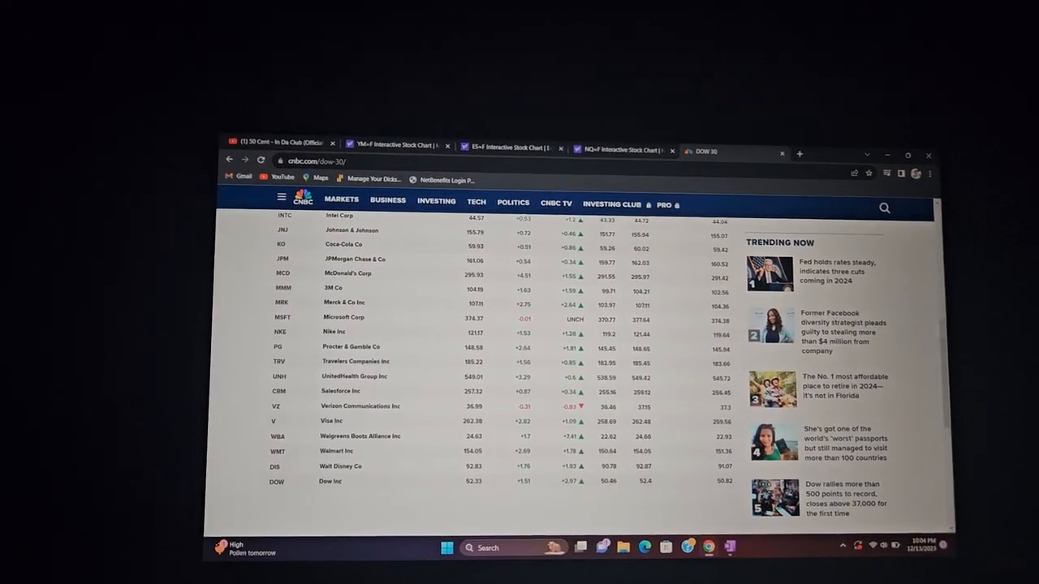
scroll("up", 3)
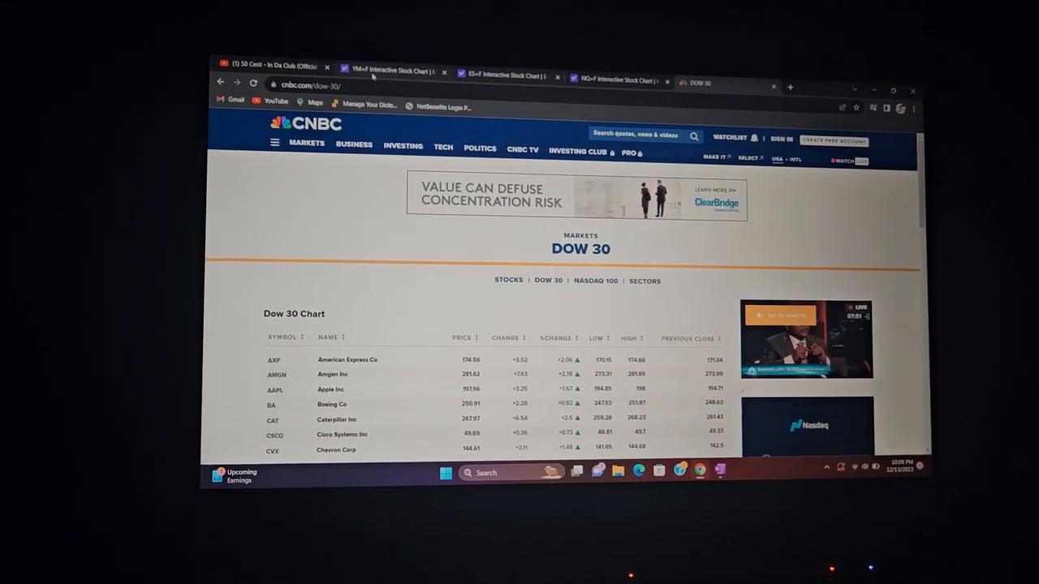
left_click(392, 67)
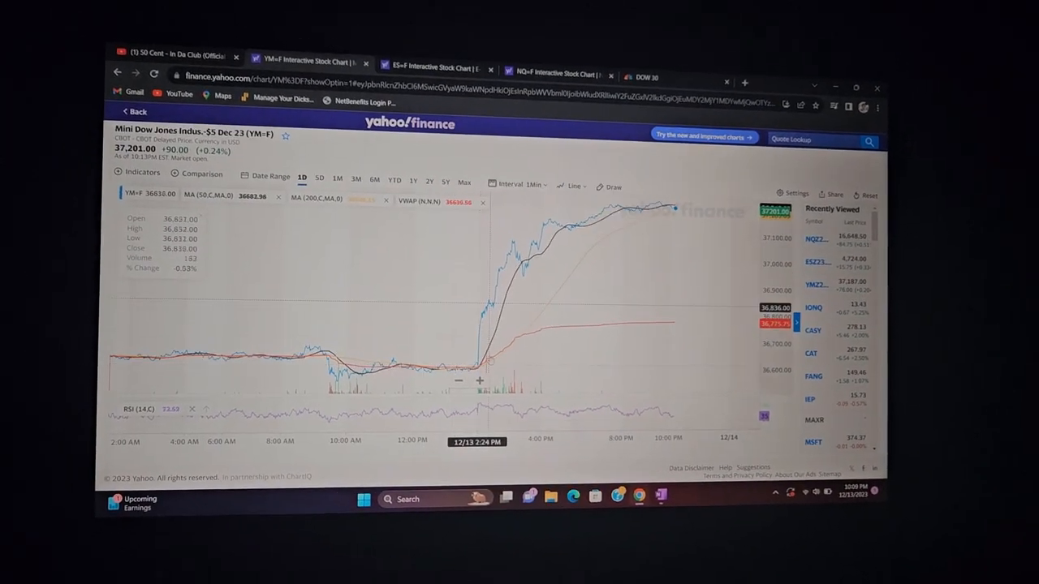
mouse_move(349, 317)
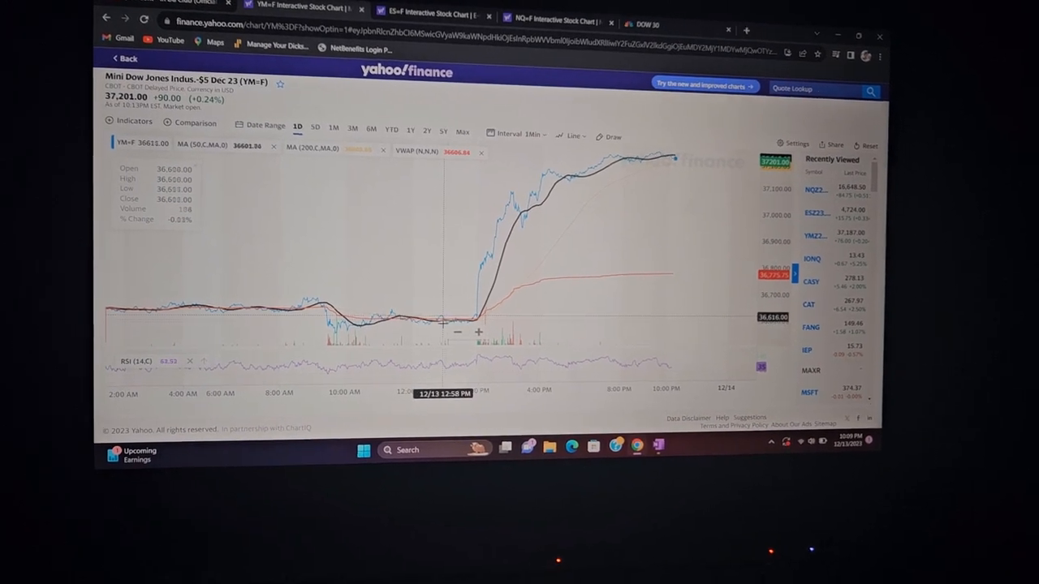
mouse_move(478, 335)
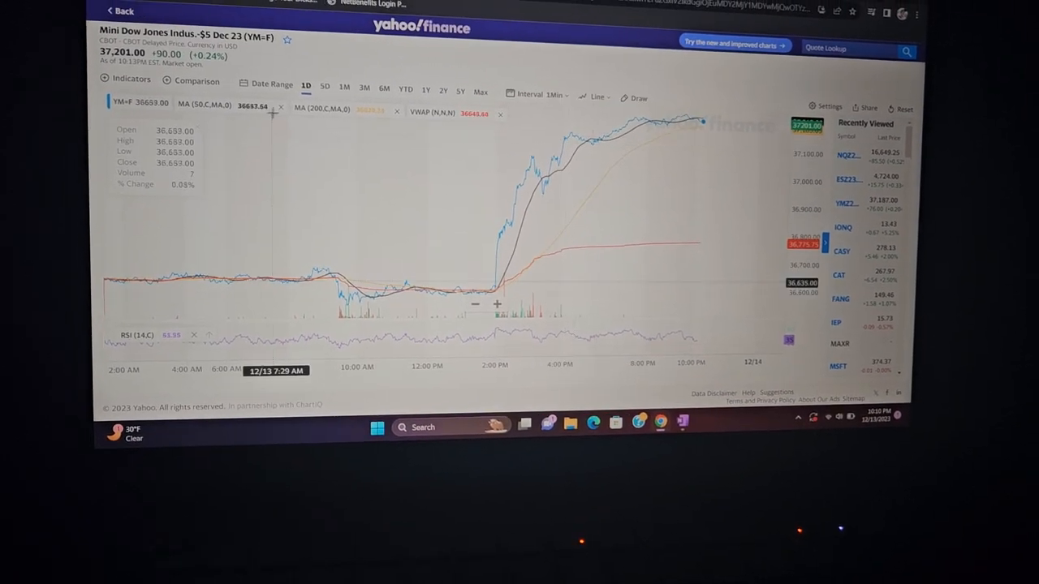
left_click(325, 76)
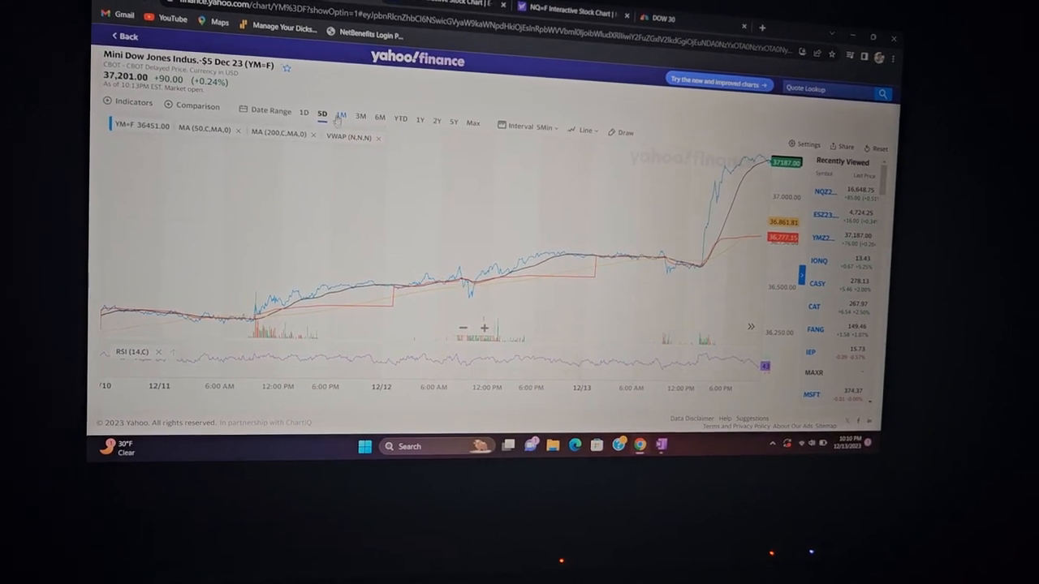
left_click(350, 123)
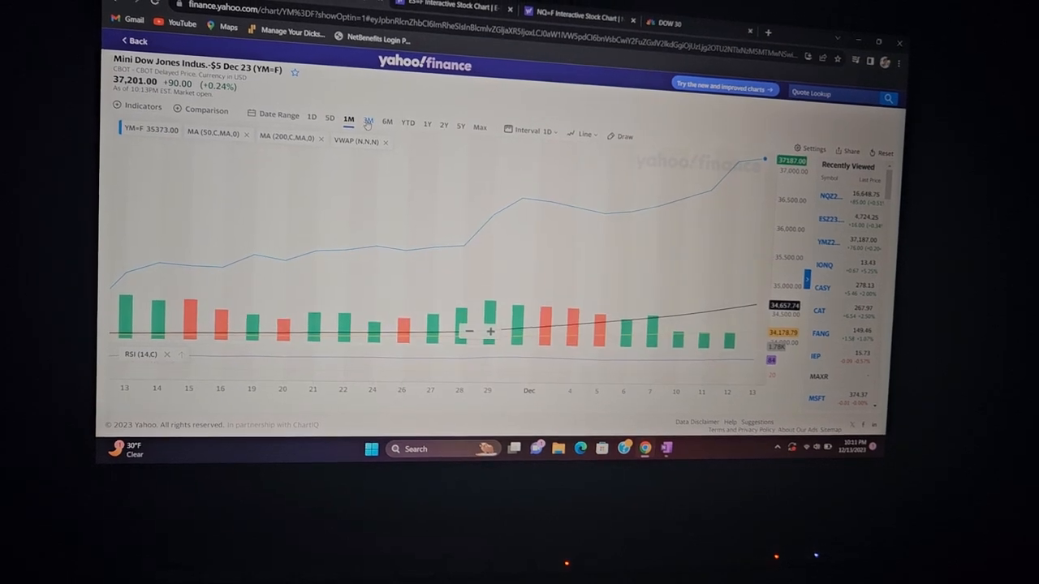
Step: Set the YM=F chart to the 3M range, mid-September through mid-December
left_click(371, 121)
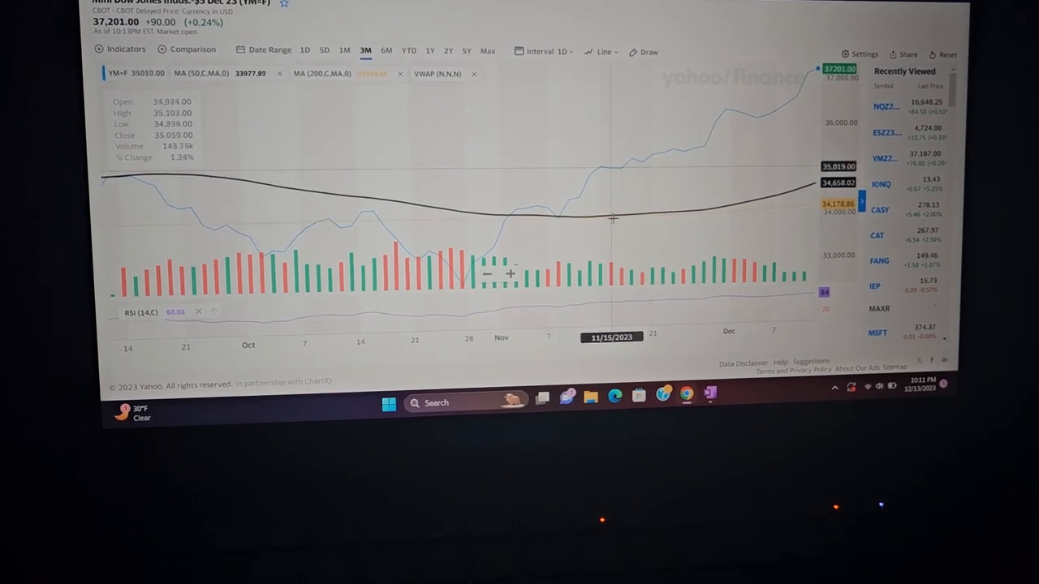
mouse_move(720, 197)
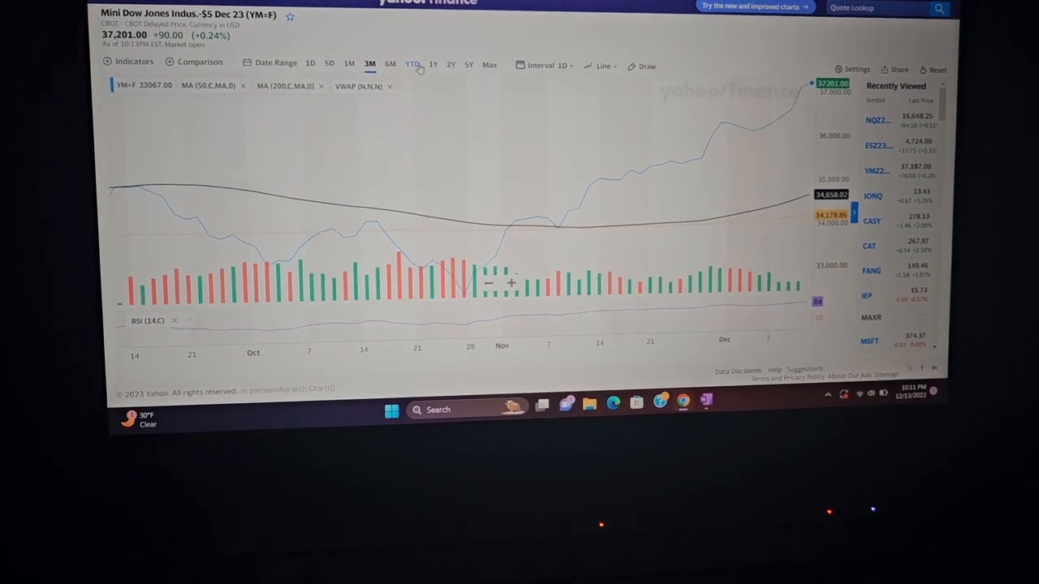
Step: Move the YM=F chart from the six-month view to the YTD range
left_click(390, 64)
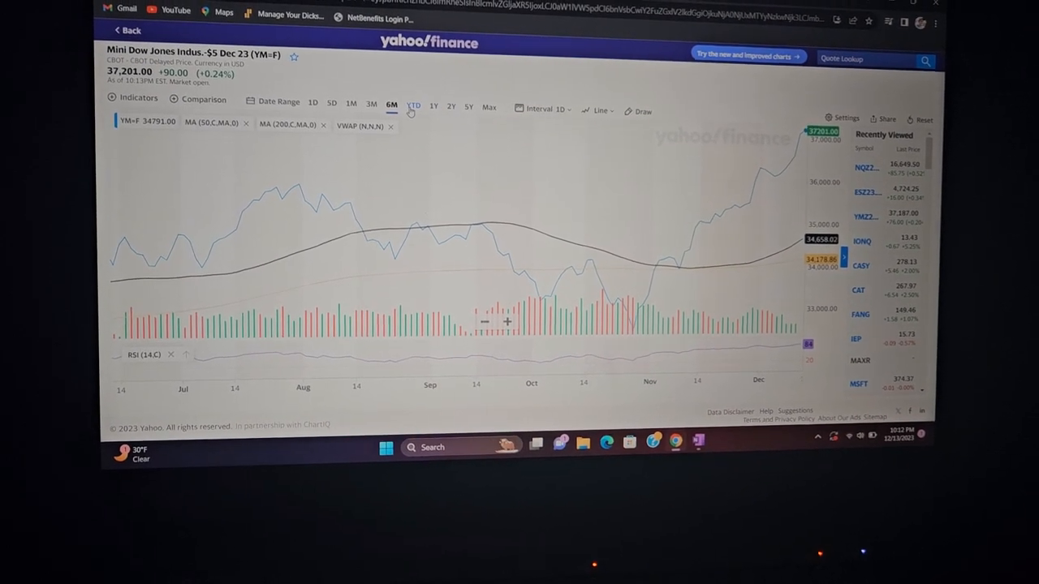
left_click(412, 106)
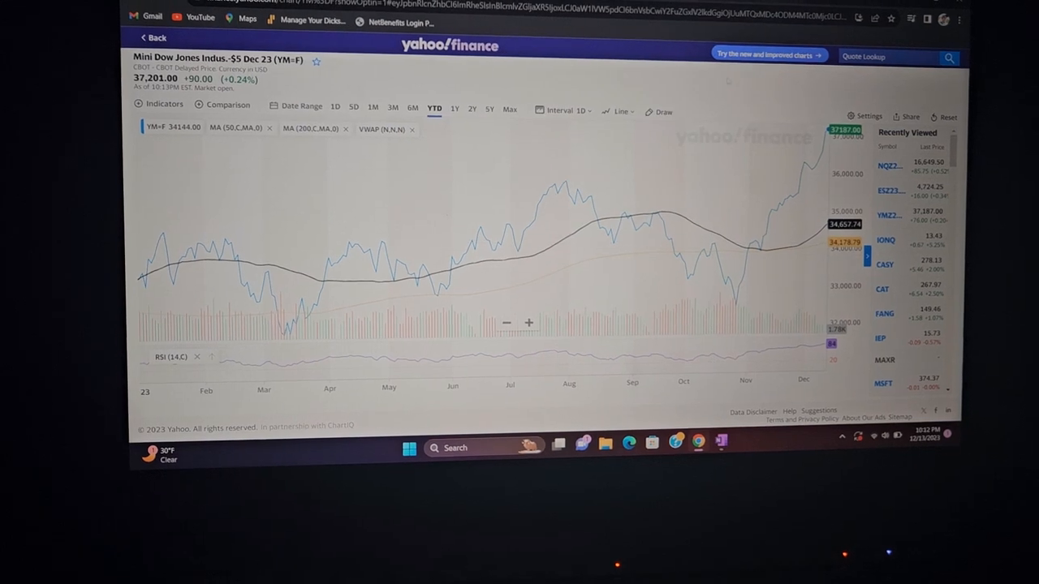
Step: Widen the YM=F chart through the 1Y and 2Y ranges to 5Y
left_click(454, 101)
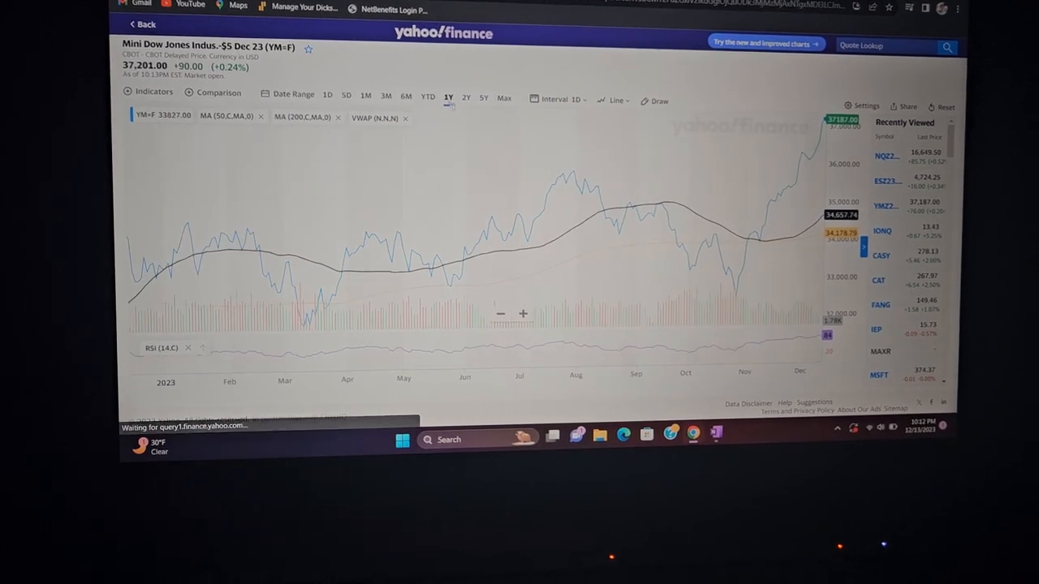
left_click(466, 109)
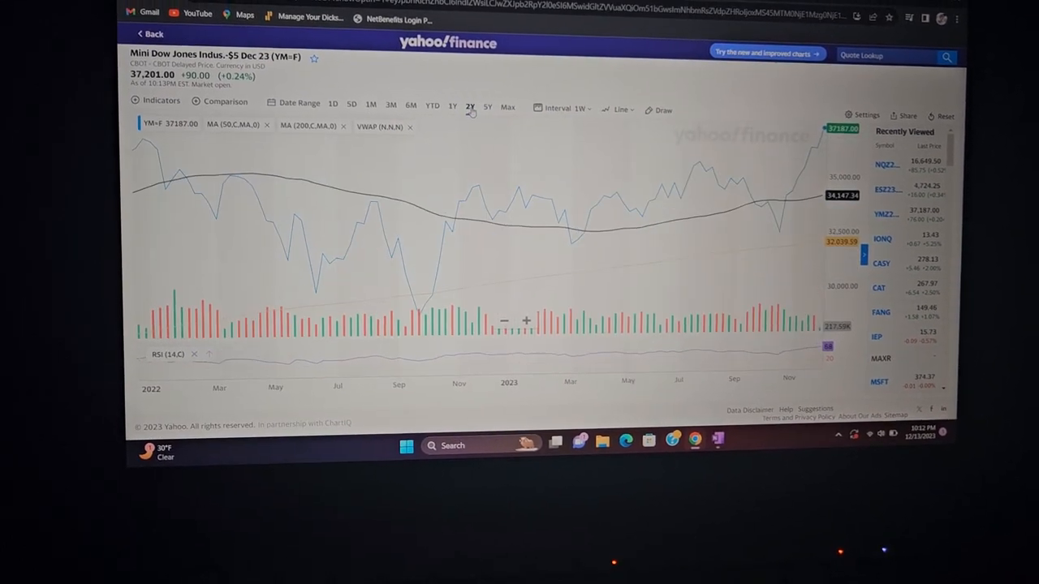
left_click(496, 106)
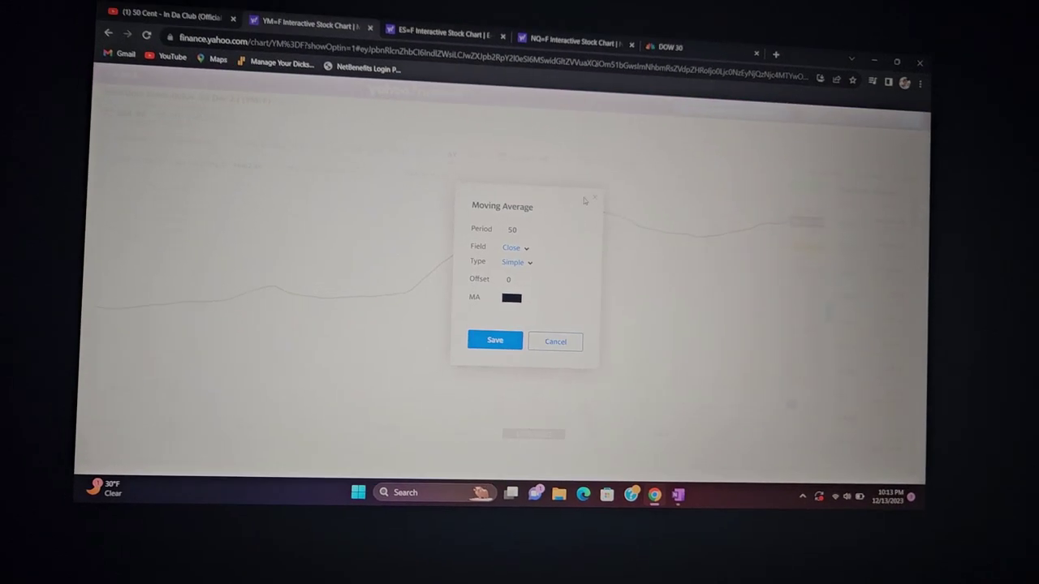
Step: Dismiss the 50-period Moving Average settings dialog on the Dow futures chart
left_click(494, 341)
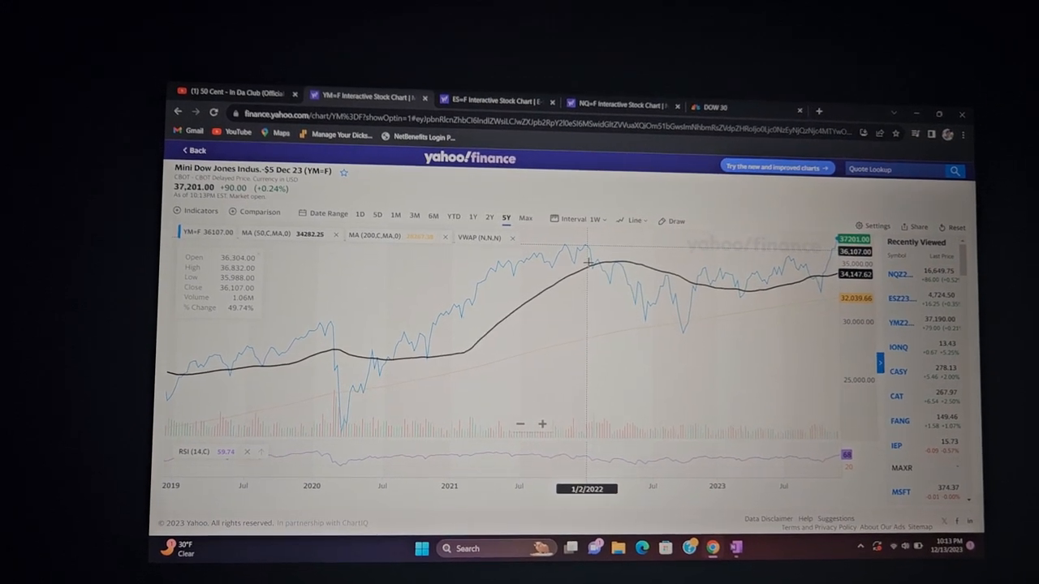
mouse_move(649, 325)
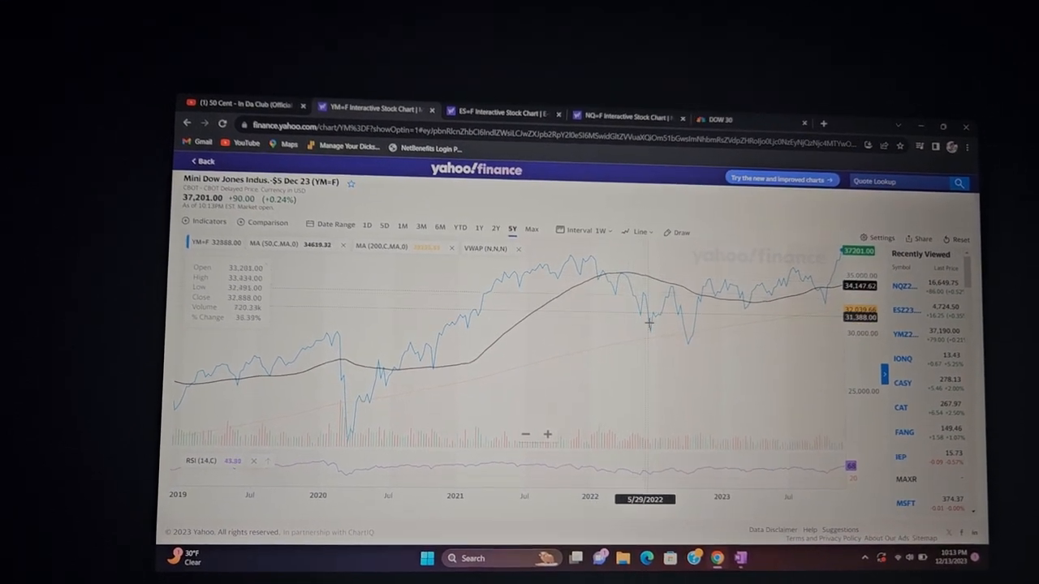
mouse_move(712, 354)
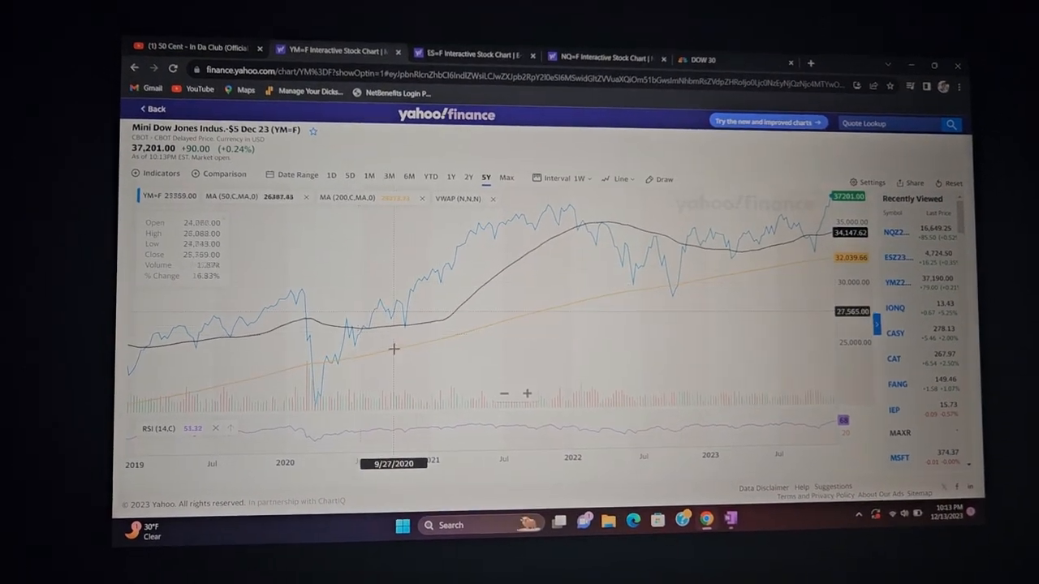
mouse_move(639, 299)
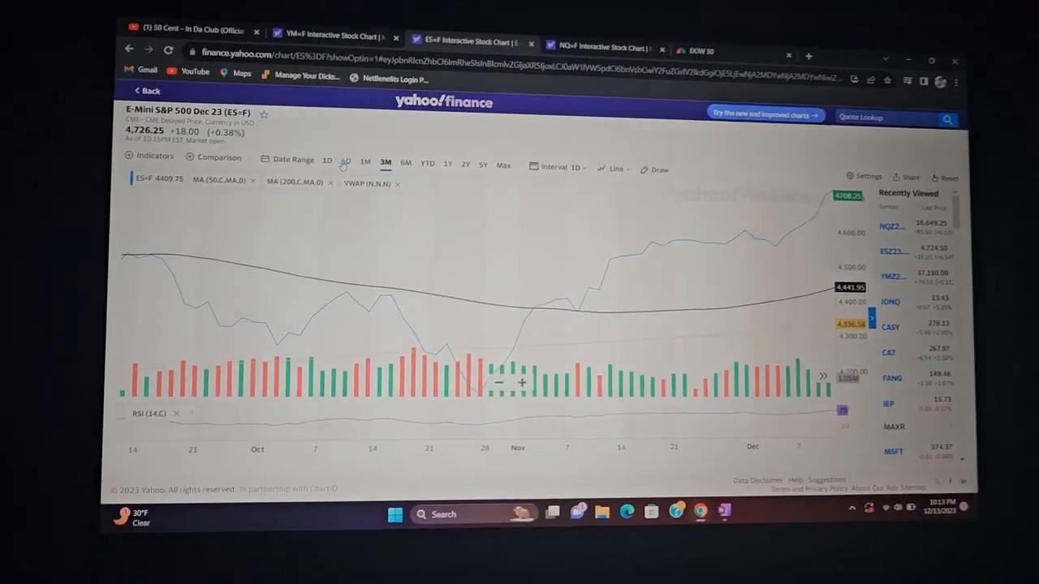
Step: Cycle the S&P 500 futures (ES=F) chart through the 5D, 1D, 2Y and 1Y ranges
left_click(348, 162)
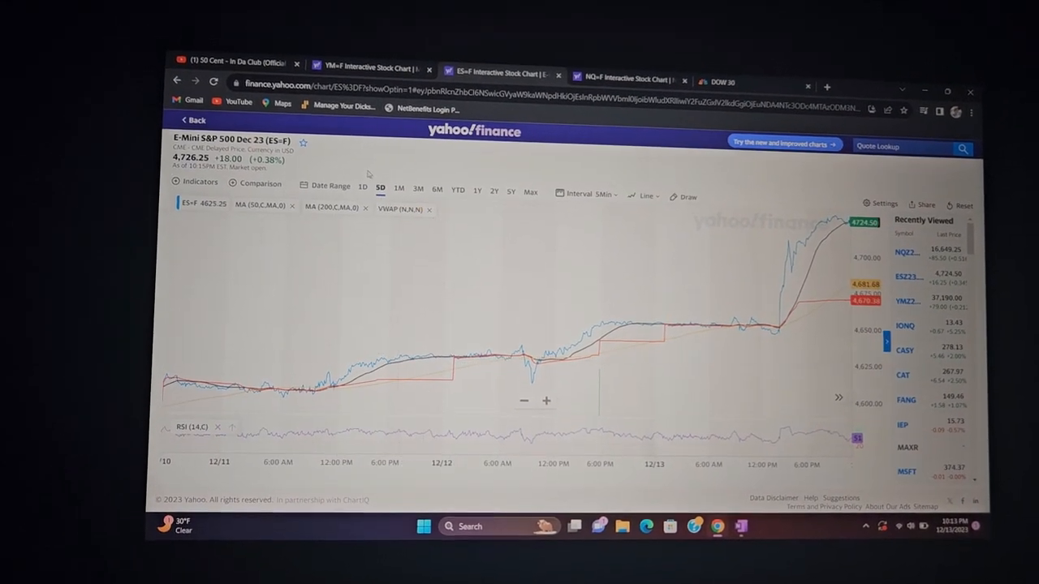
left_click(363, 188)
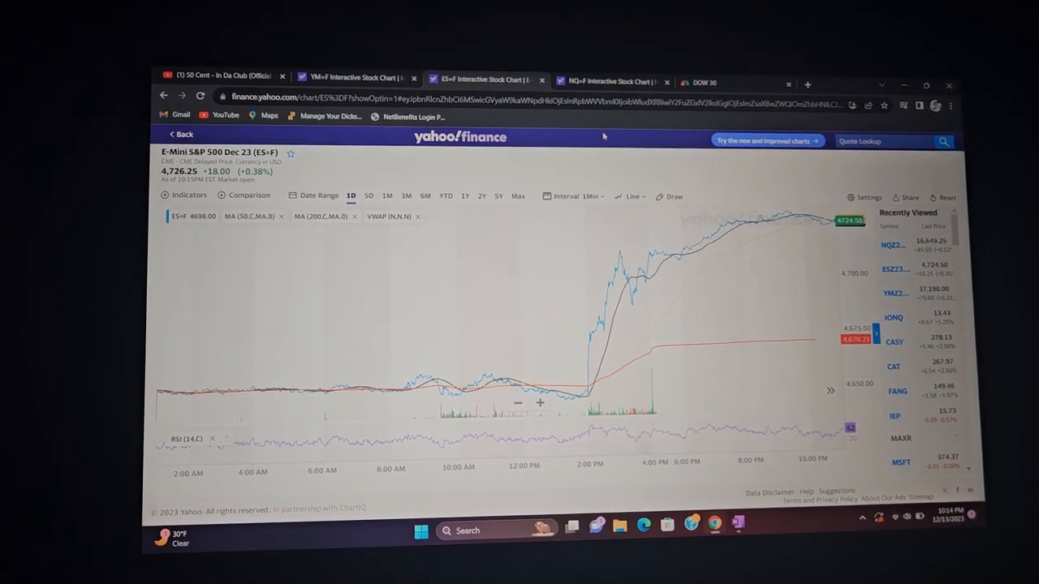
left_click(470, 204)
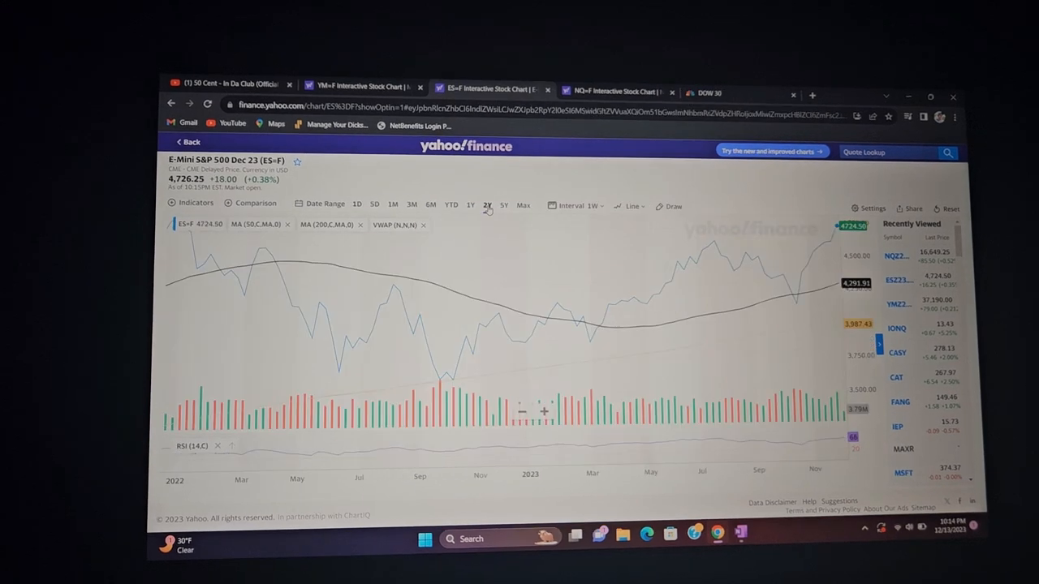
left_click(469, 206)
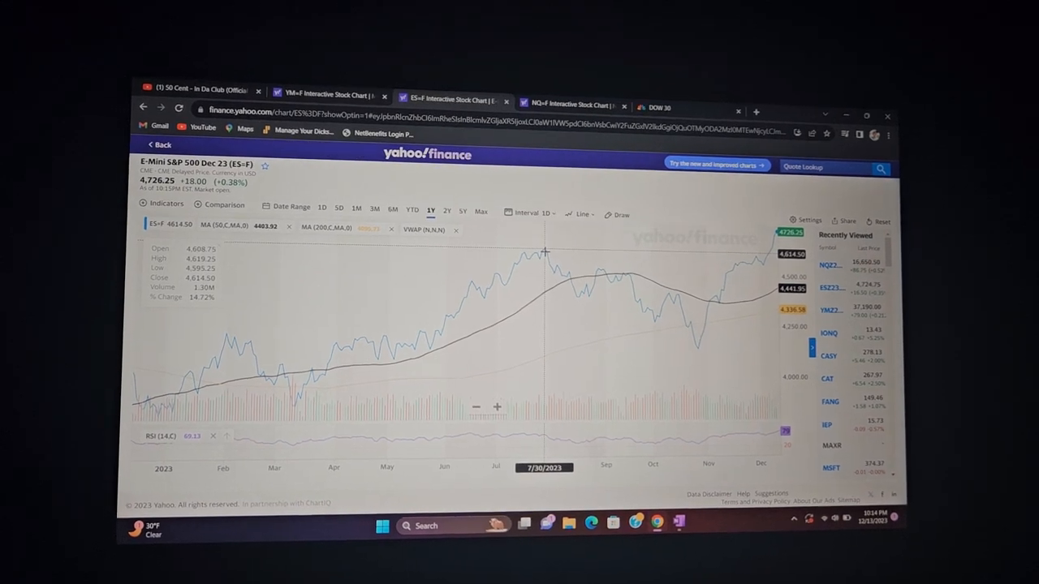
left_click(446, 213)
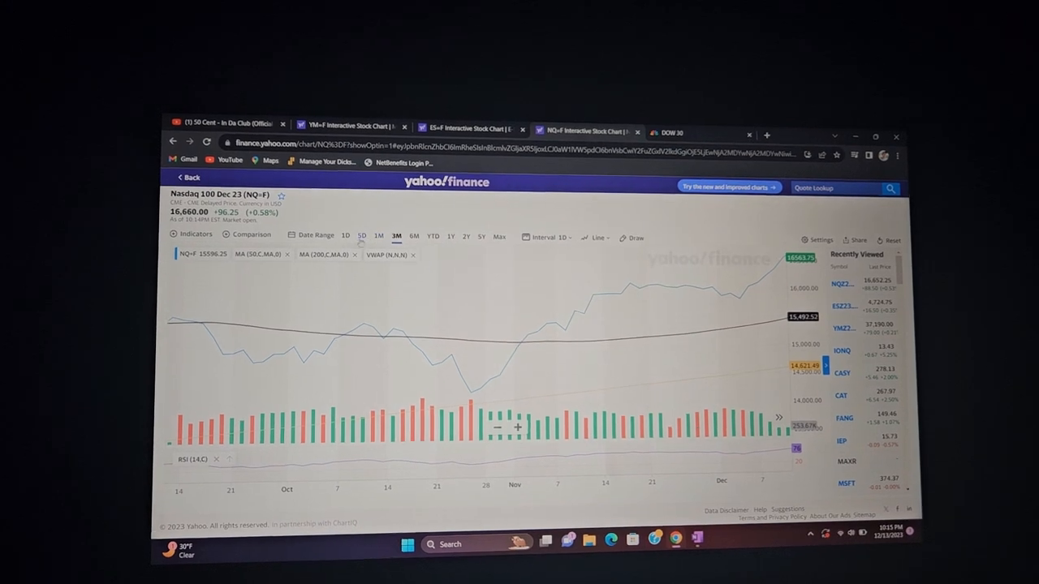
Step: Check the NQ=F chart at 1D, 3M, 5D and 3M, then settle on 6M
left_click(352, 238)
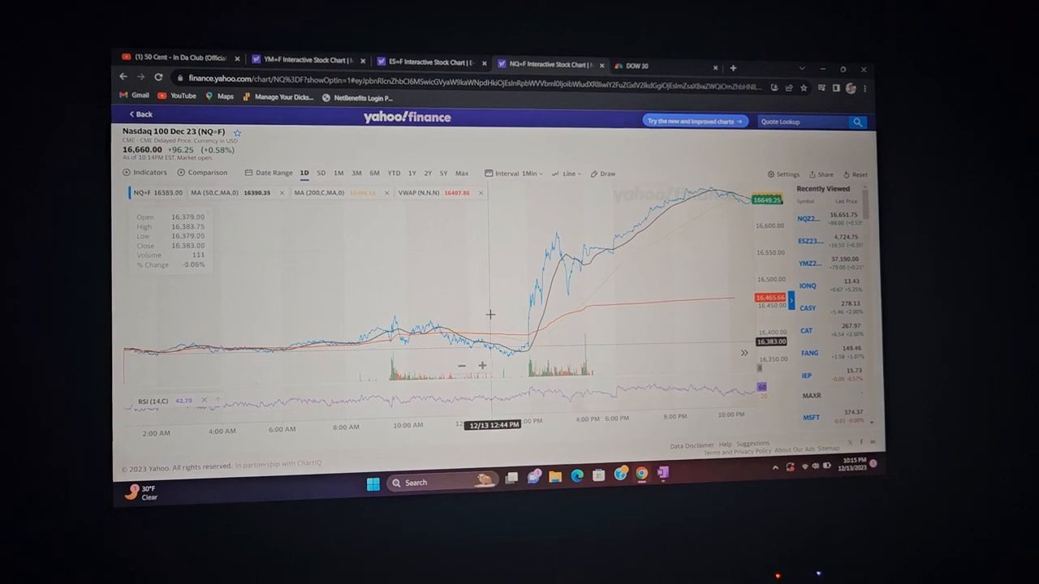
left_click(351, 173)
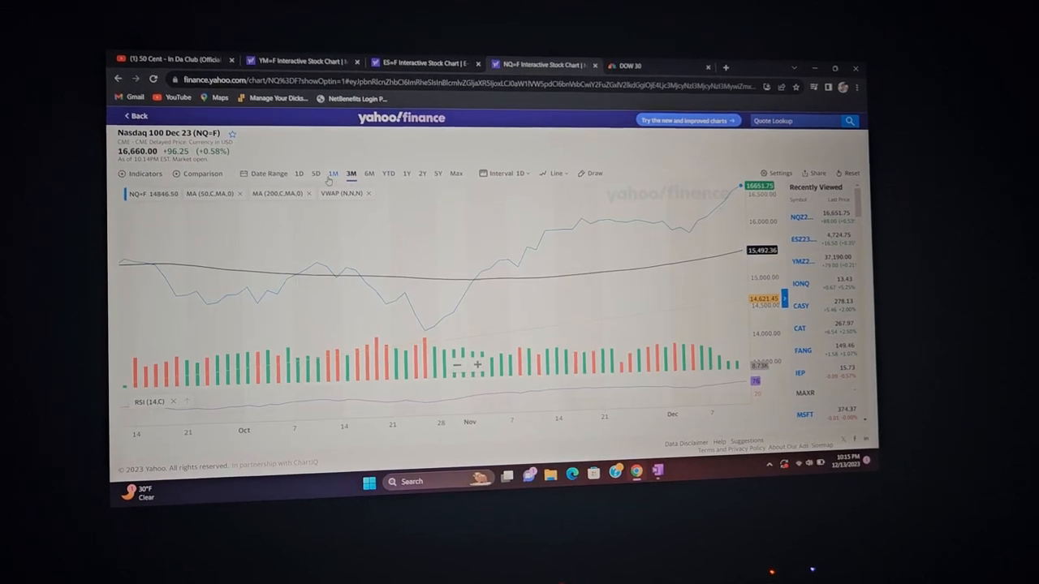
left_click(334, 173)
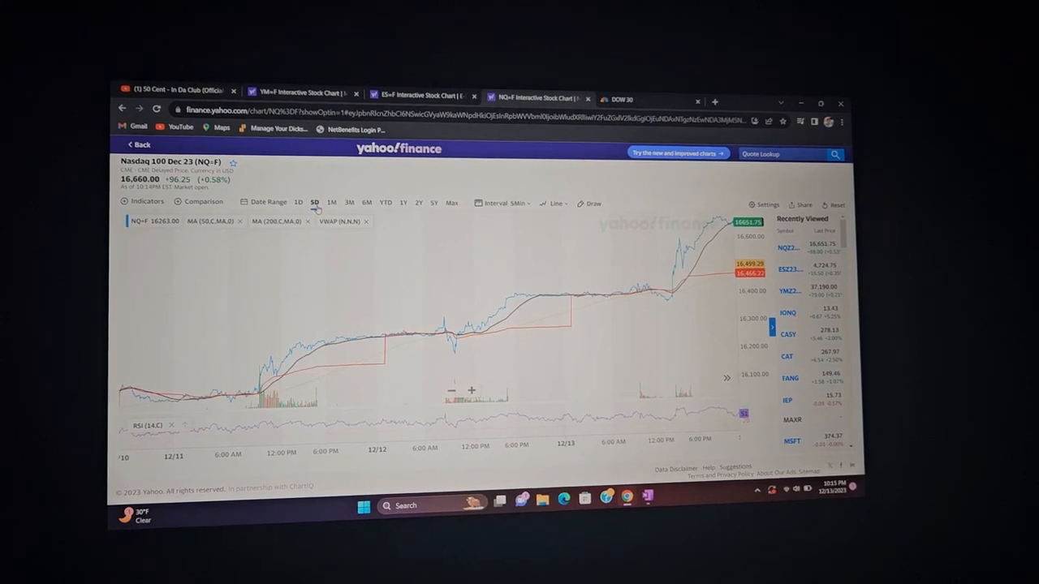
left_click(346, 207)
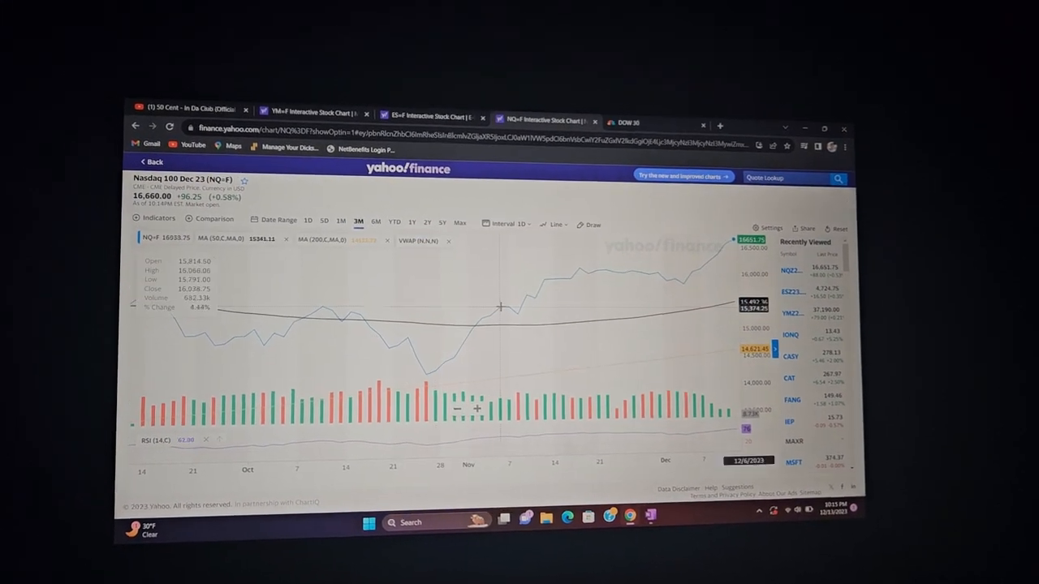
mouse_move(445, 377)
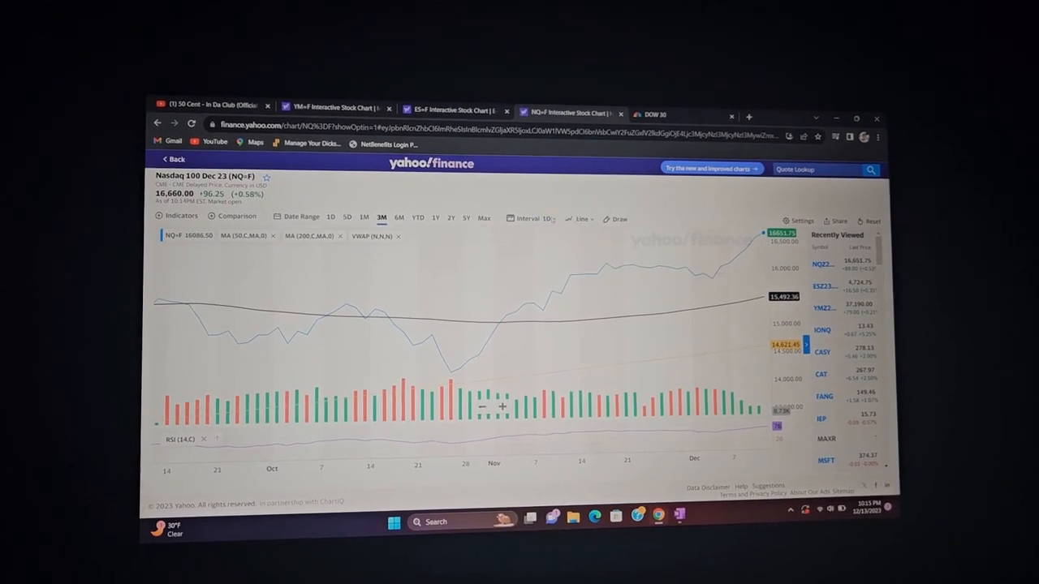
left_click(398, 215)
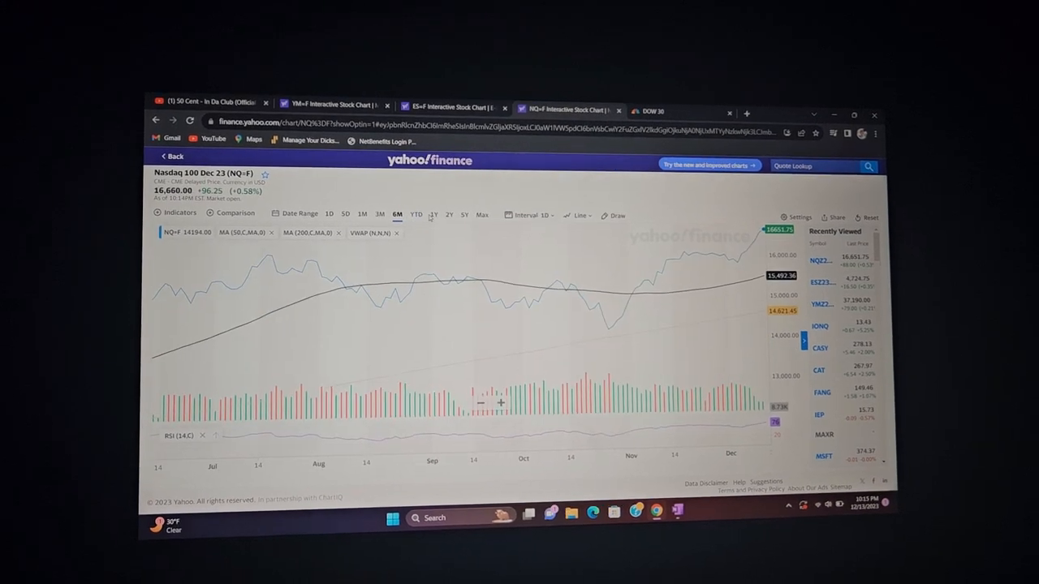
Step: Set the NQ=F chart to the 5Y range, 2019 through late 2023 with weekly bars
left_click(431, 208)
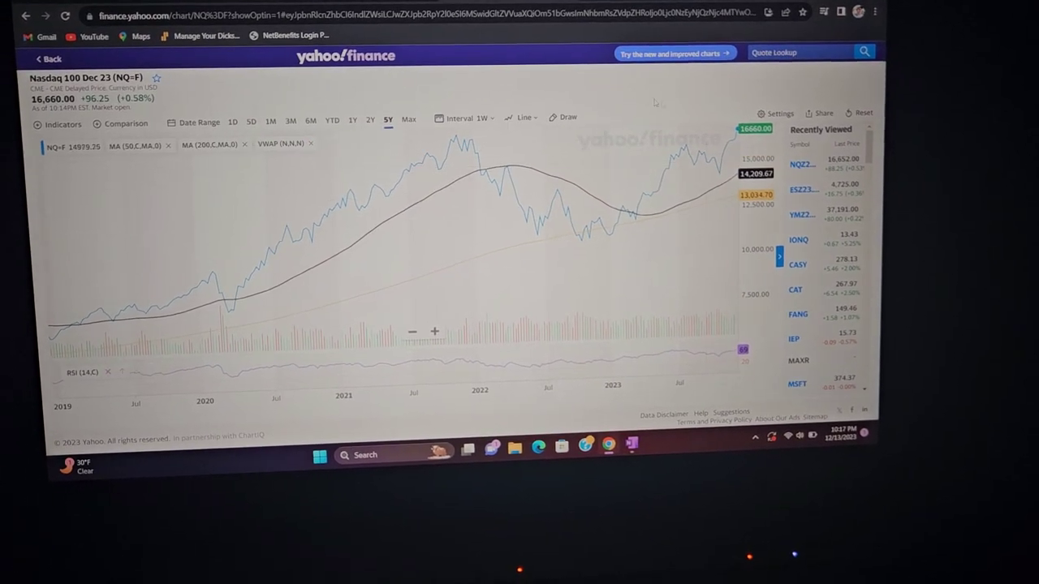
mouse_move(664, 201)
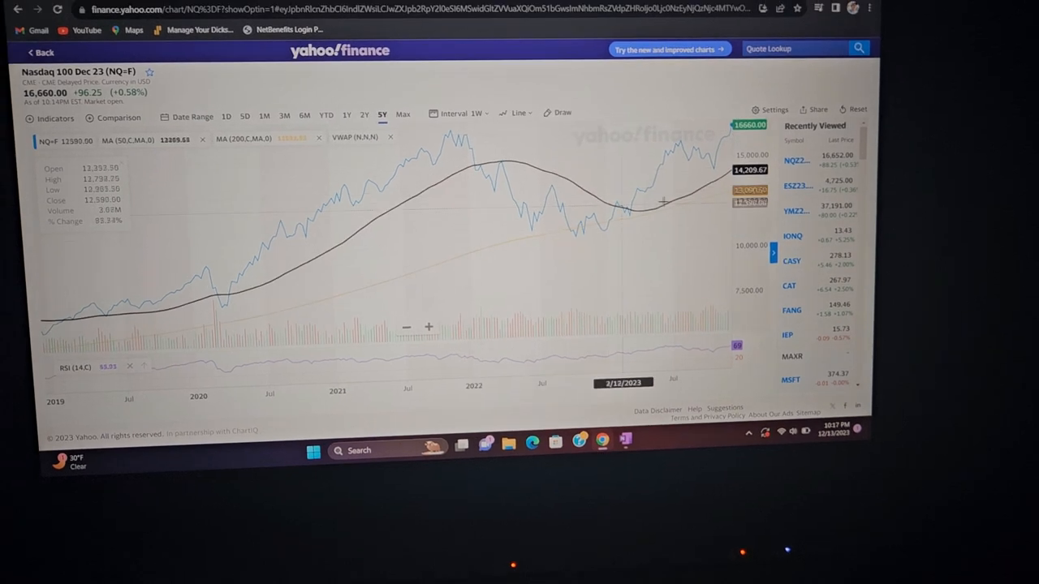